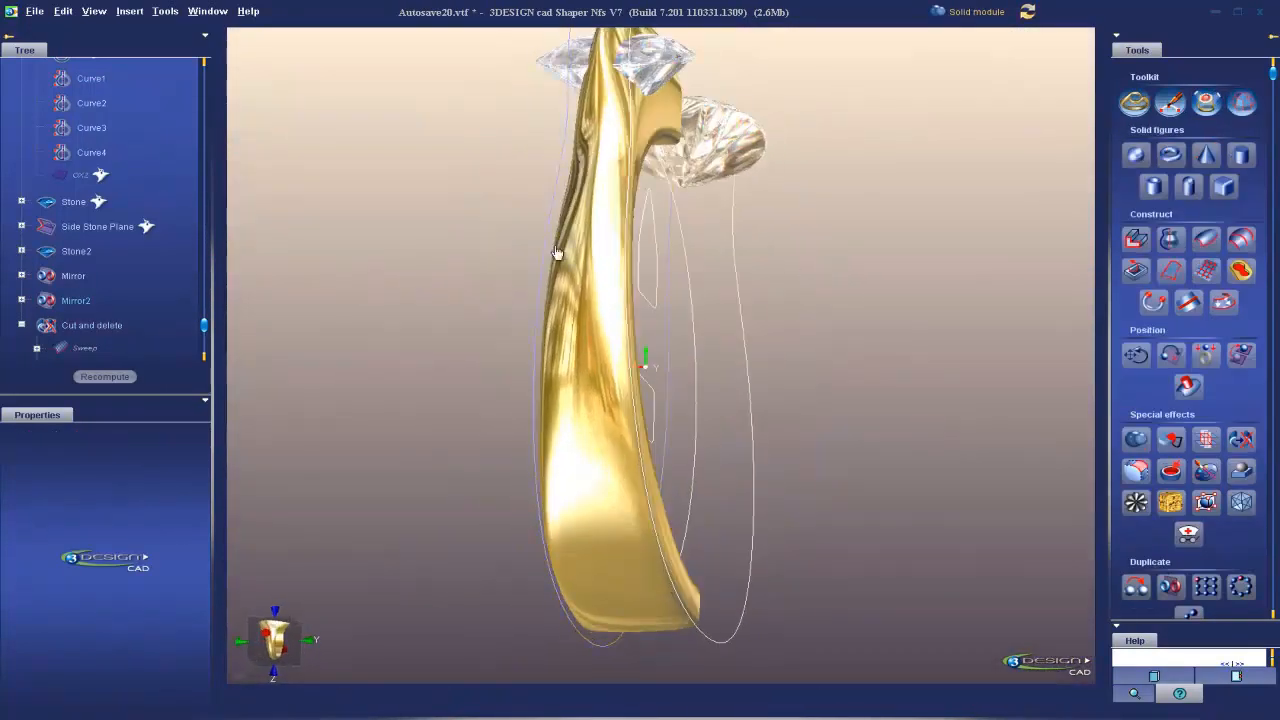
# Orbit the gold shank from the side, then turn it to view the ring face-on.
pyautogui.moveTo(558, 253); pyautogui.dragTo(323, 425)
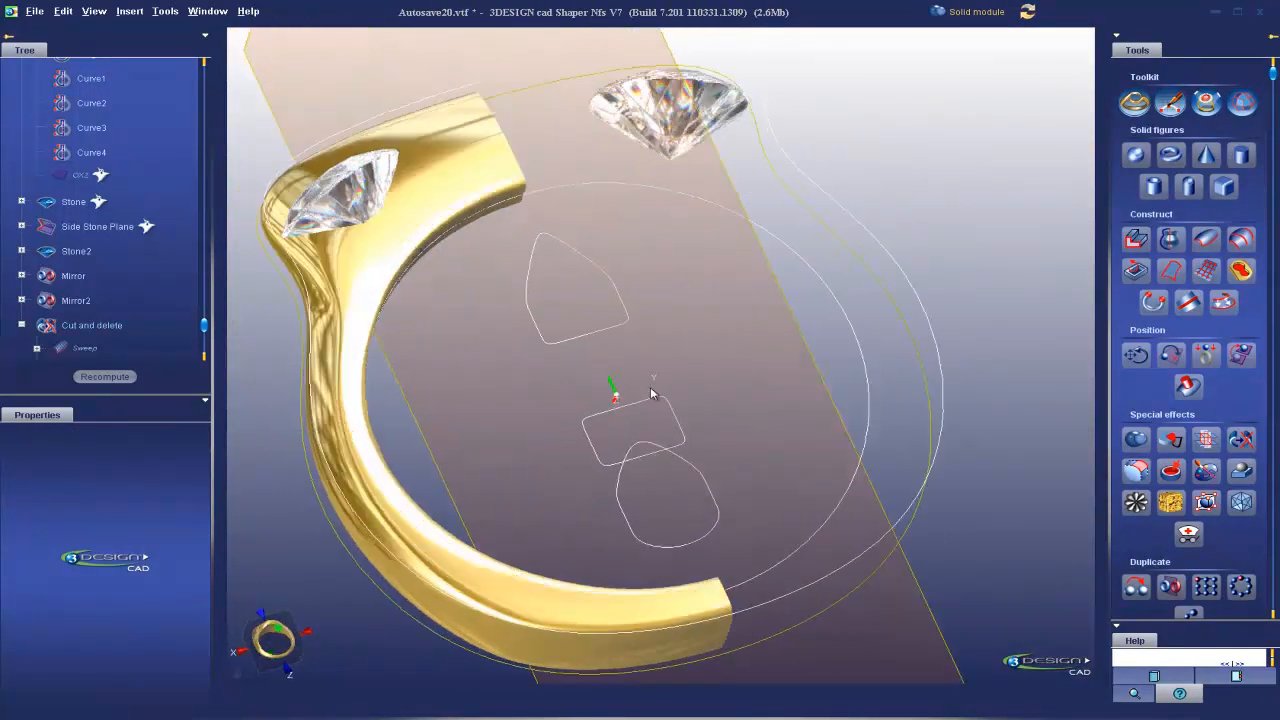
pyautogui.moveTo(650, 400); pyautogui.dragTo(600, 380)
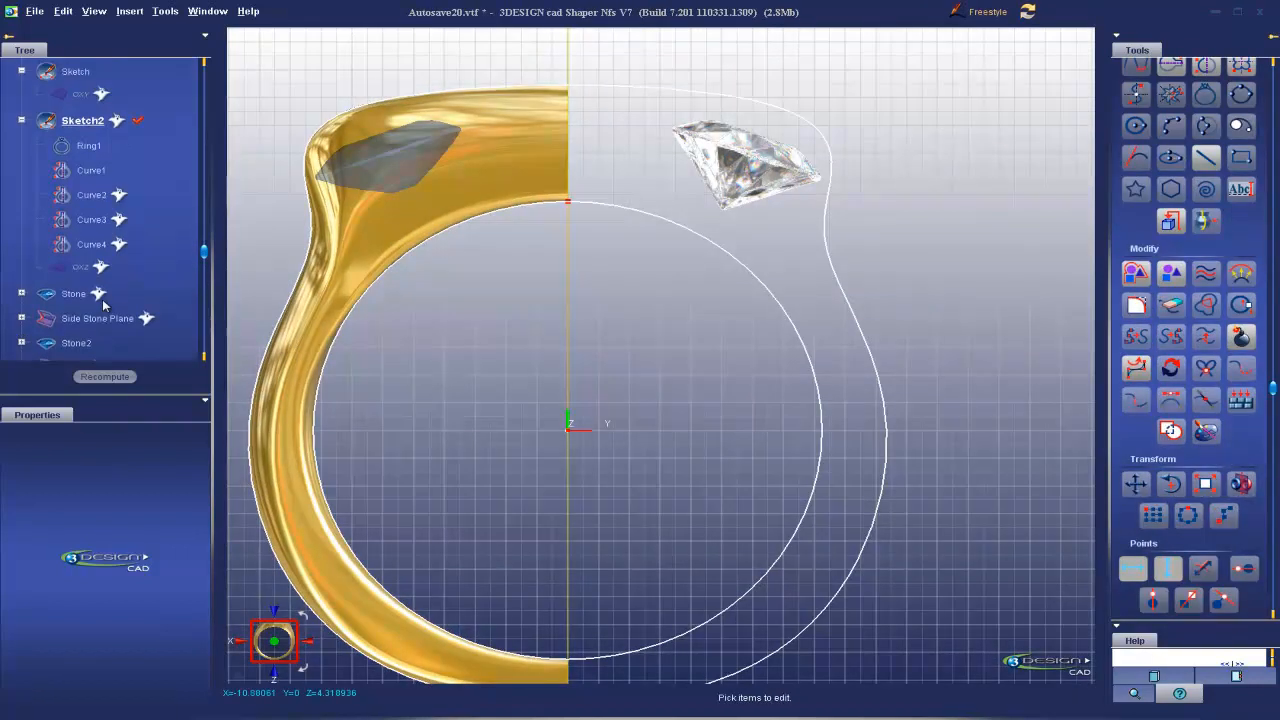
# Offset Curve1 and the Ring1 circle by 1 mm each.
pyautogui.scroll(-3)
pyautogui.write('1')
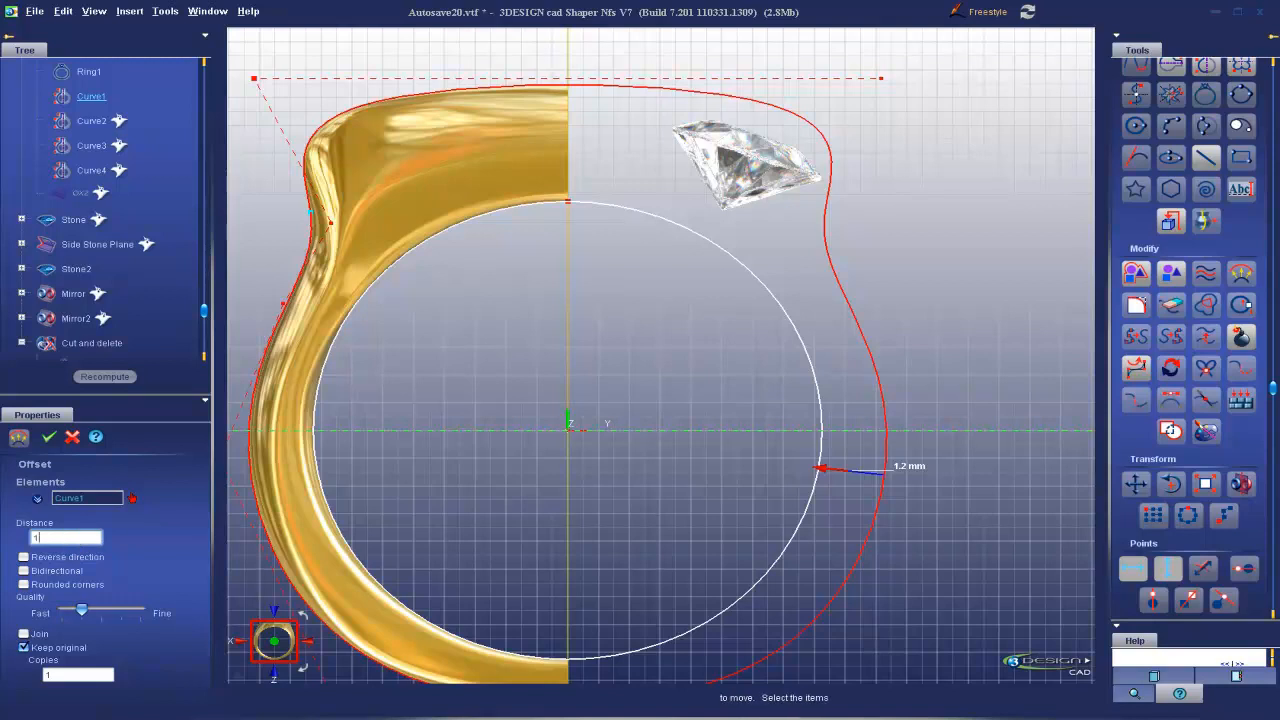
pyautogui.click(48, 437)
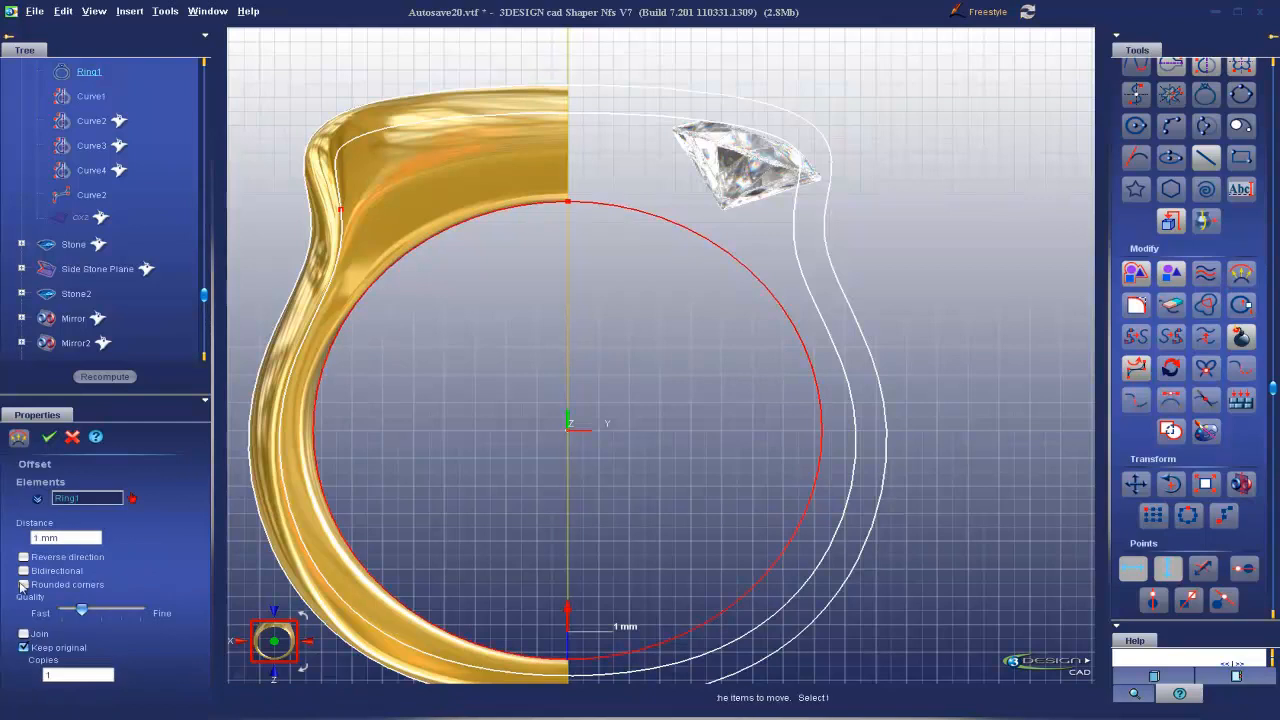
pyautogui.click(48, 436)
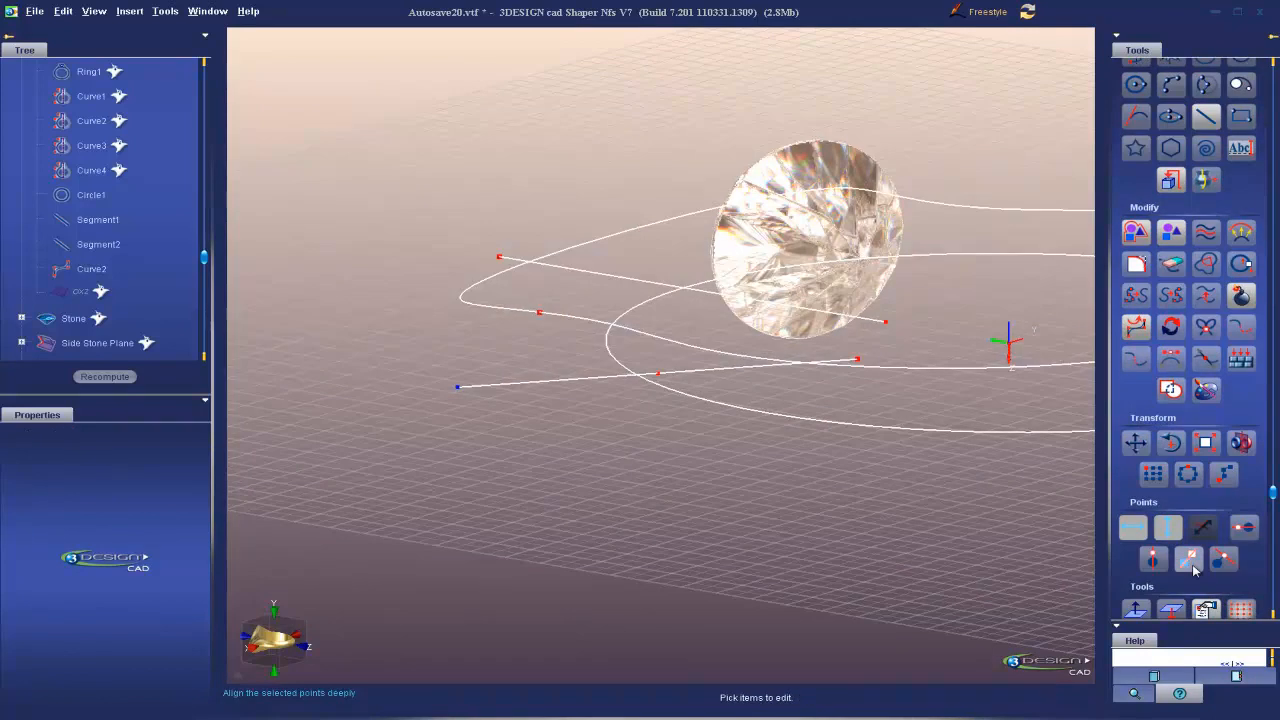
# Align Curve2's points in Deep mode to the segment point reference.
pyautogui.click(1188, 558)
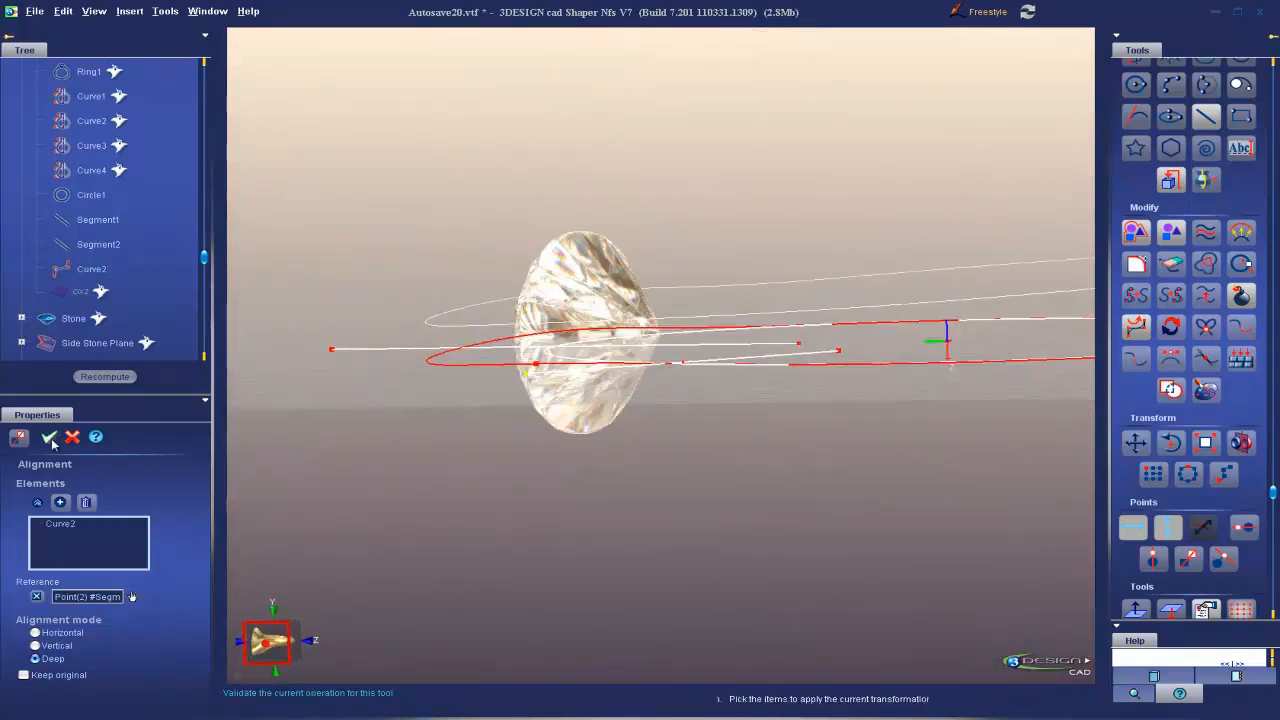
pyautogui.click(49, 437)
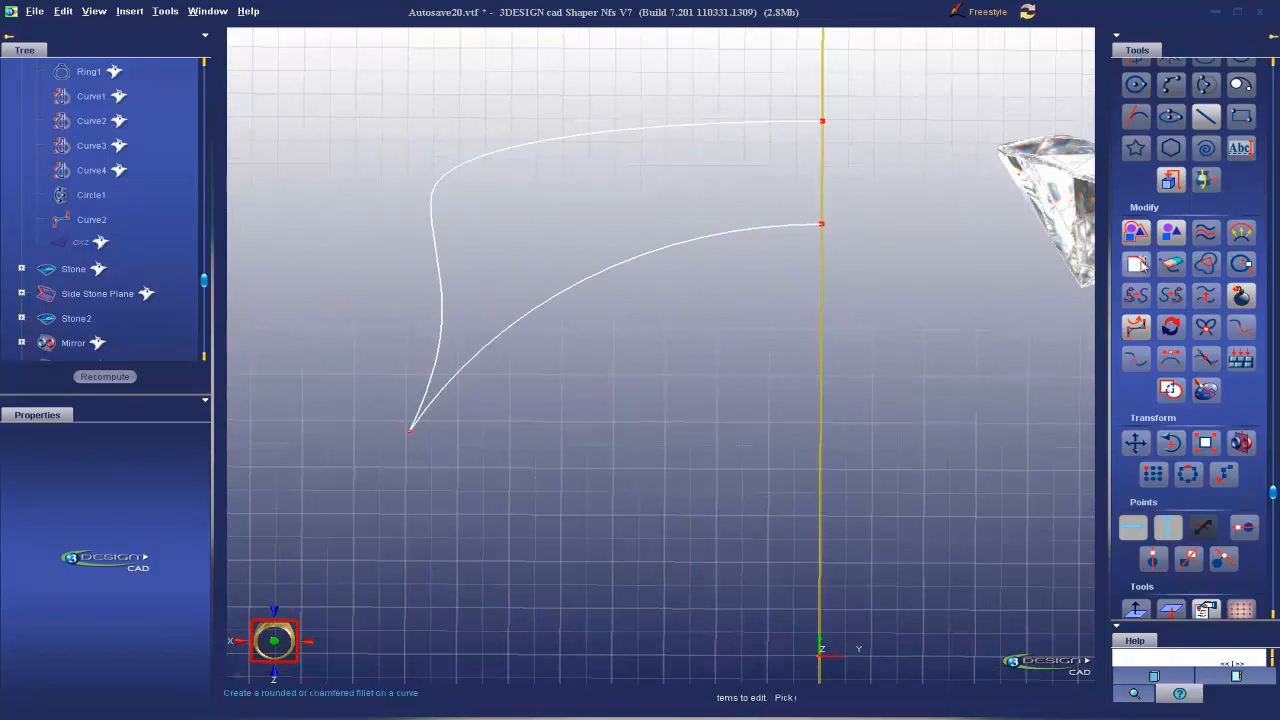
# Fillet the sharp tip corner of the closed shoulder profile.
pyautogui.click(1135, 264)
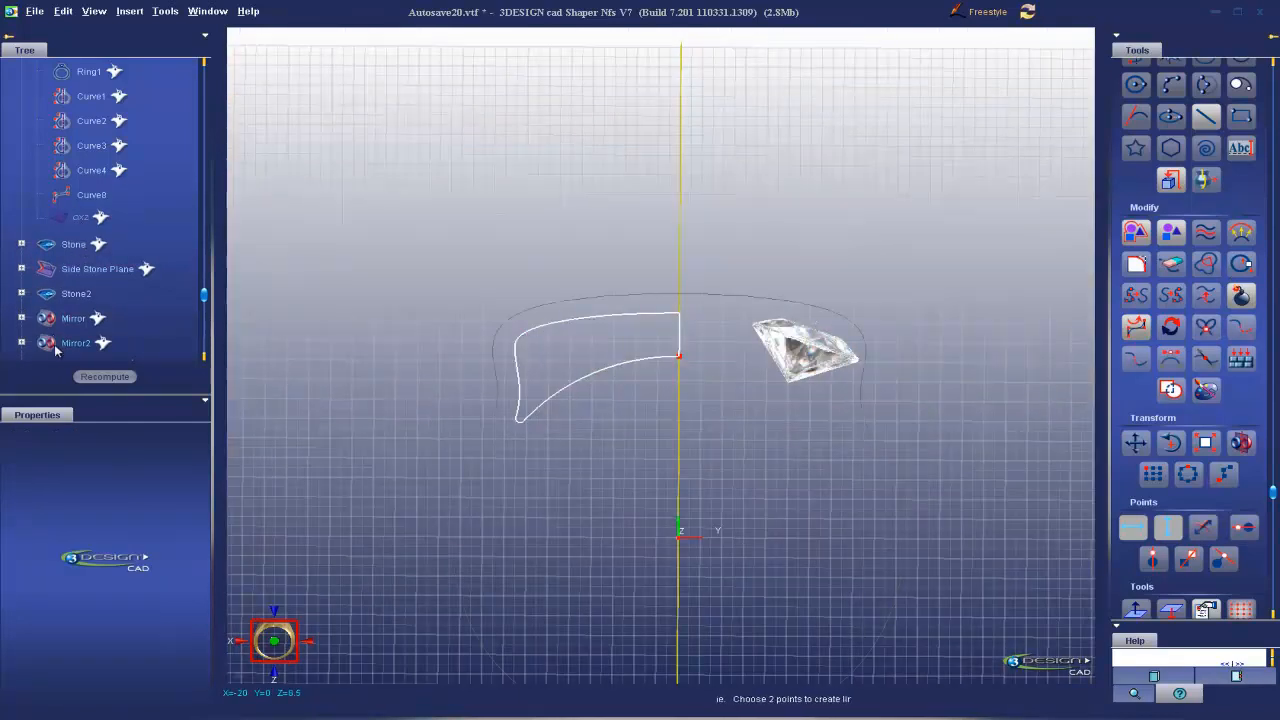
# Show the Cut and delete shank again and place the first closed-outline point.
pyautogui.rightClick(92, 300)
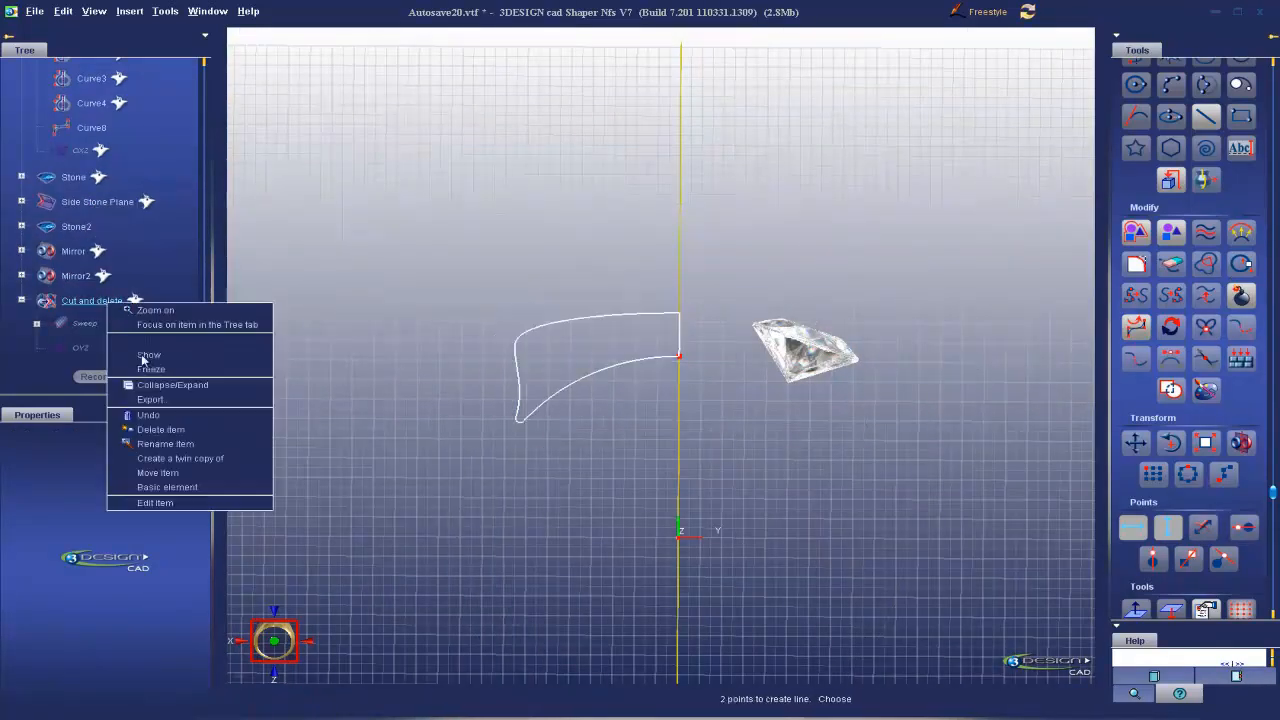
pyautogui.click(147, 354)
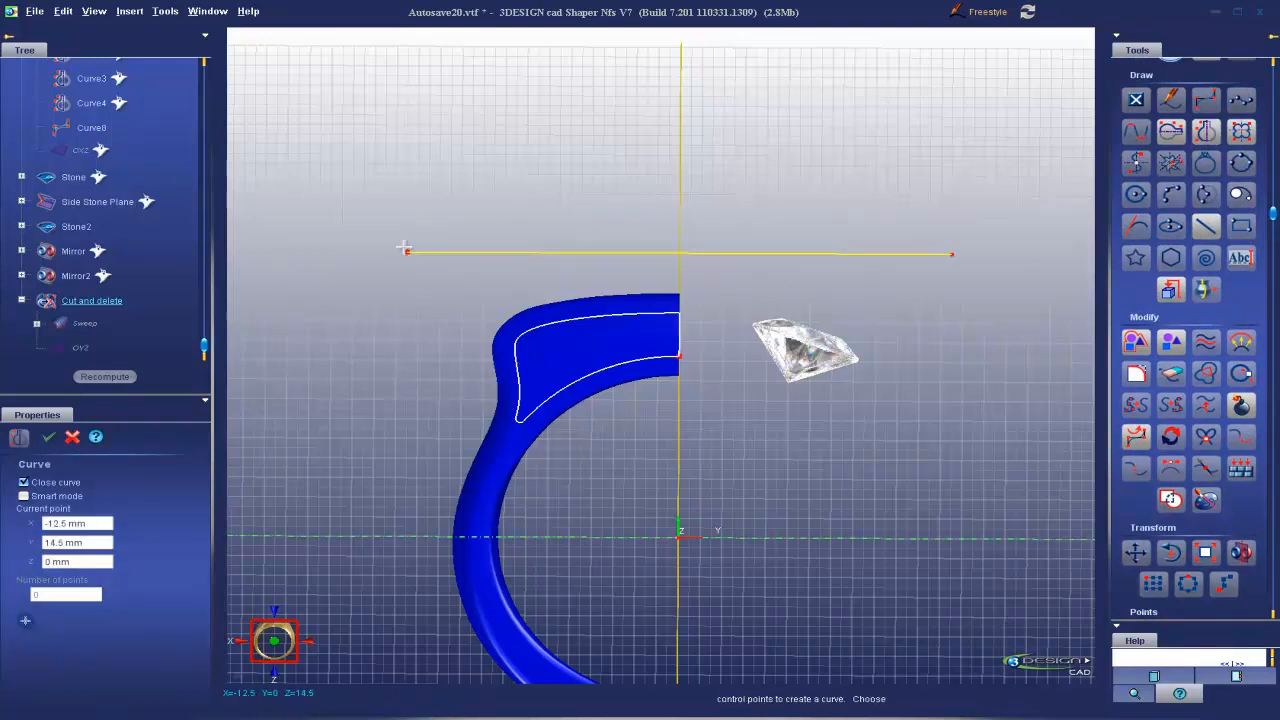
pyautogui.click(392, 250)
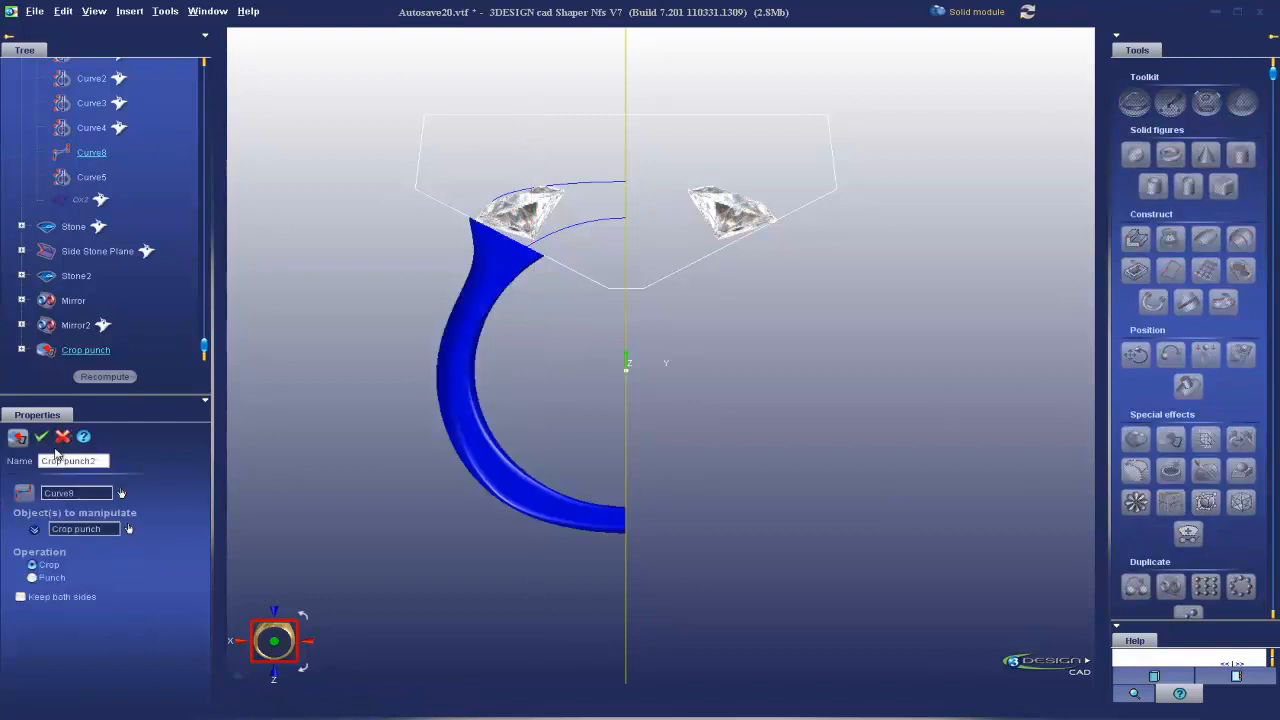
# Validate the Crop punch of the shank with Curve8 in Crop mode.
pyautogui.click(42, 436)
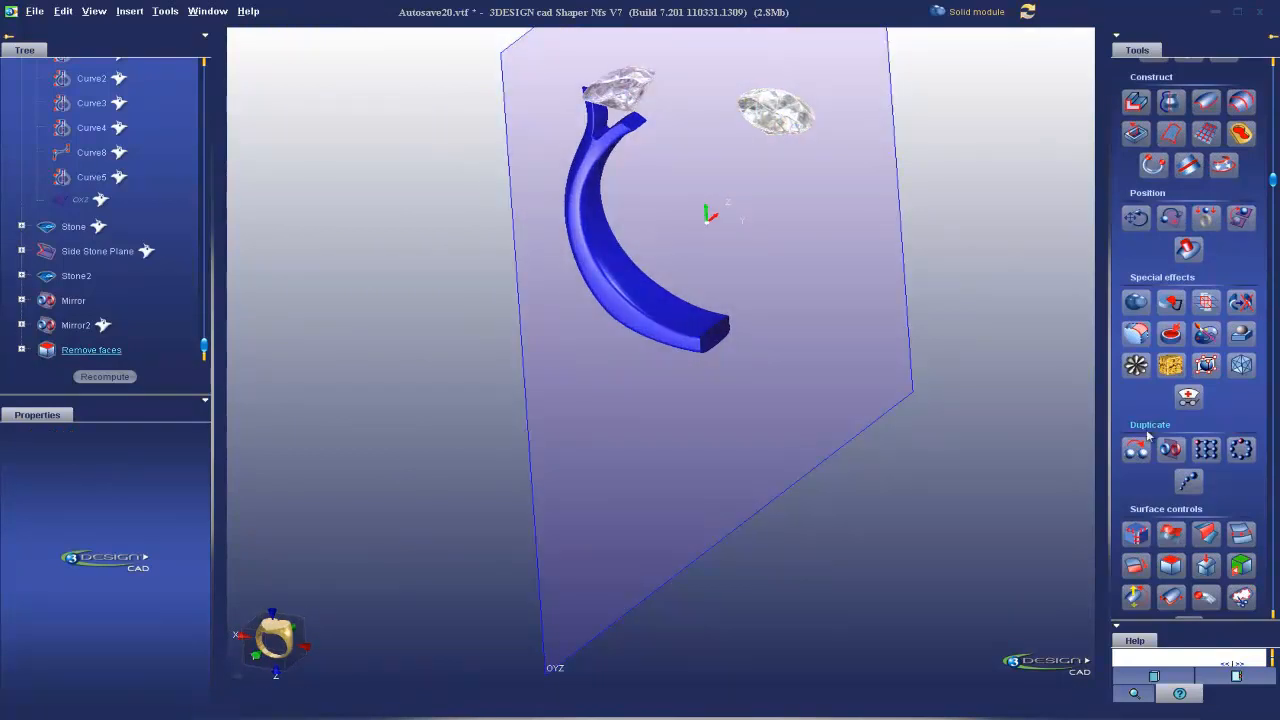
# Mirror the half shank on OYZ and weld both halves in 18K yellow gold.
pyautogui.click(1135, 448)
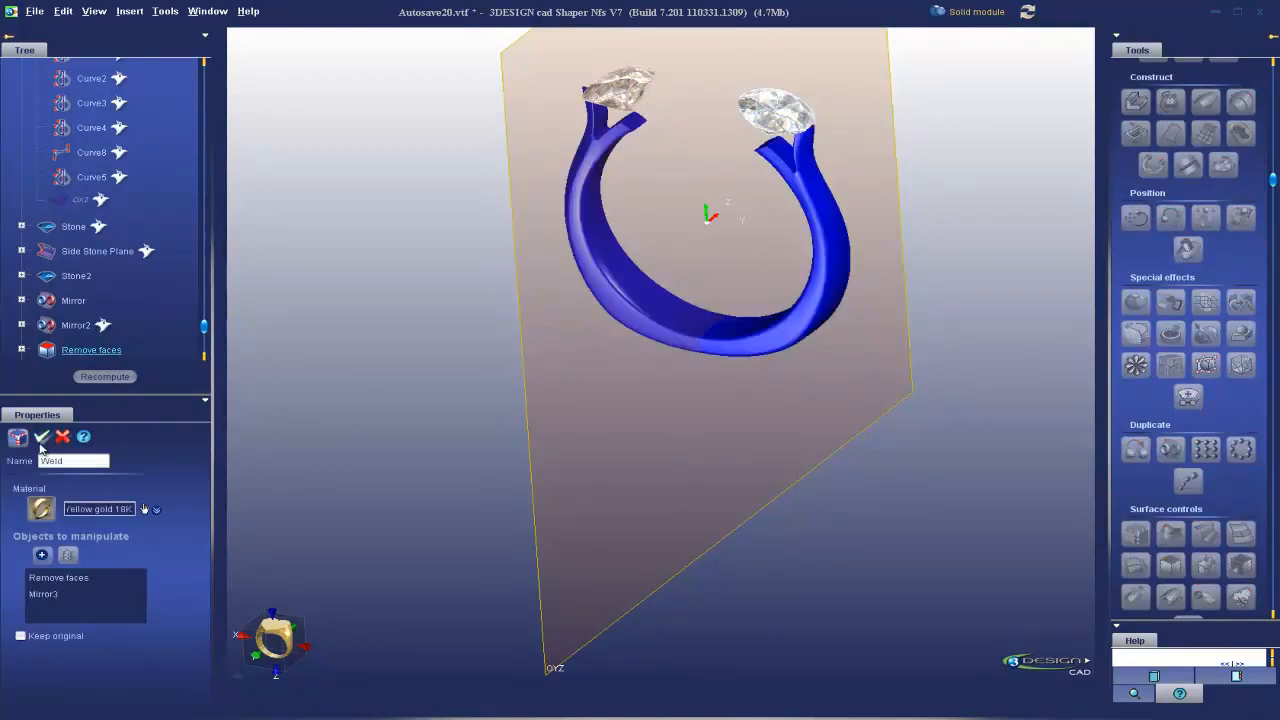
pyautogui.click(41, 436)
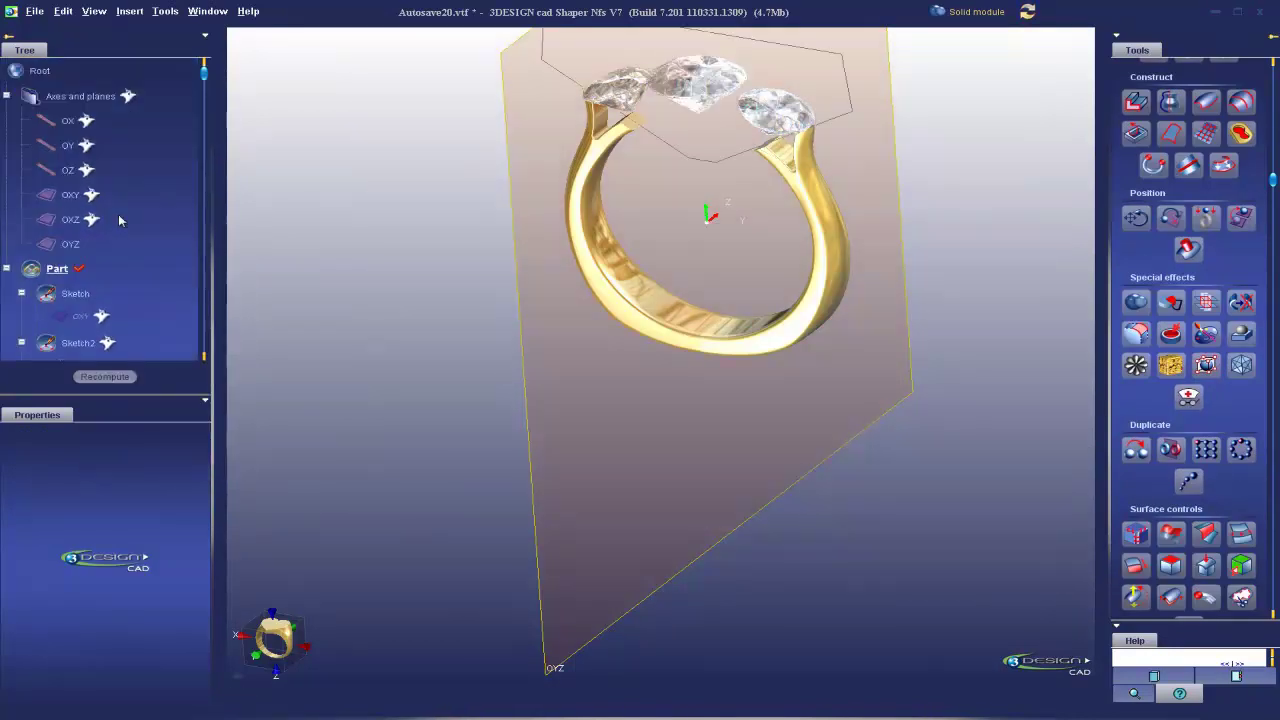
# Hide the axes and planes.
pyautogui.rightClick(80, 95)
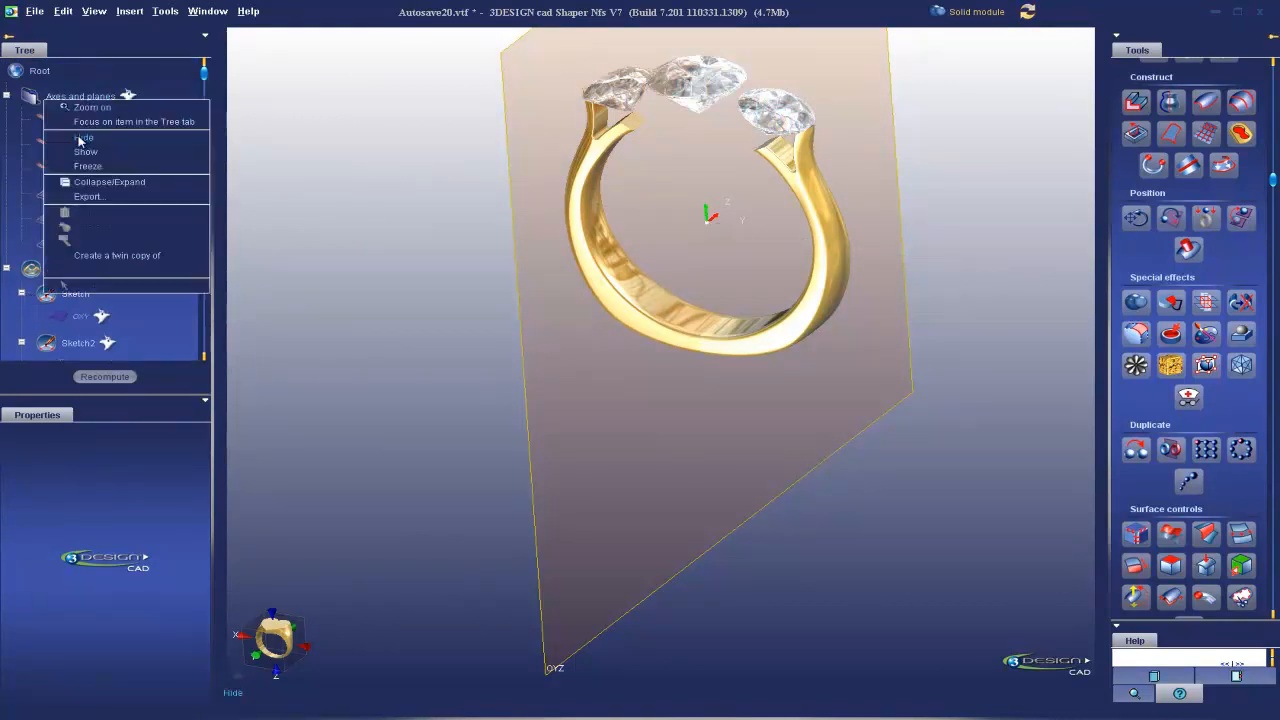
pyautogui.click(83, 137)
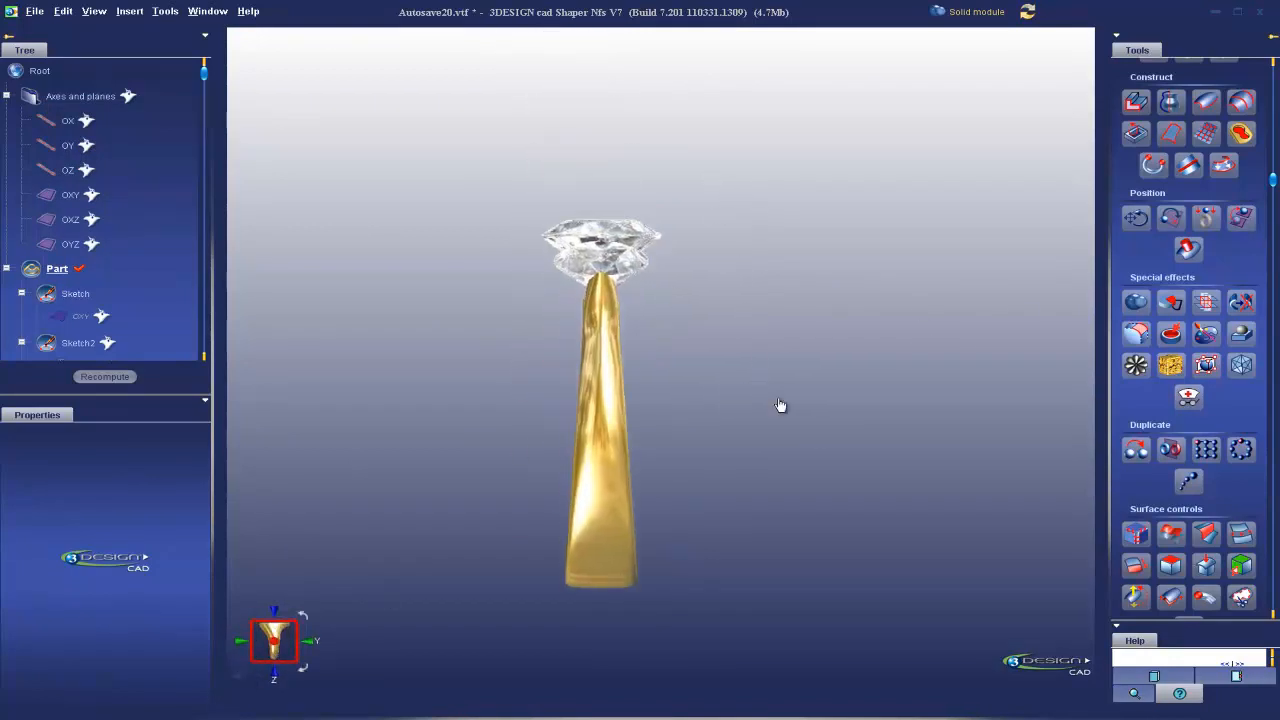
pyautogui.moveTo(780, 405); pyautogui.dragTo(695, 220)
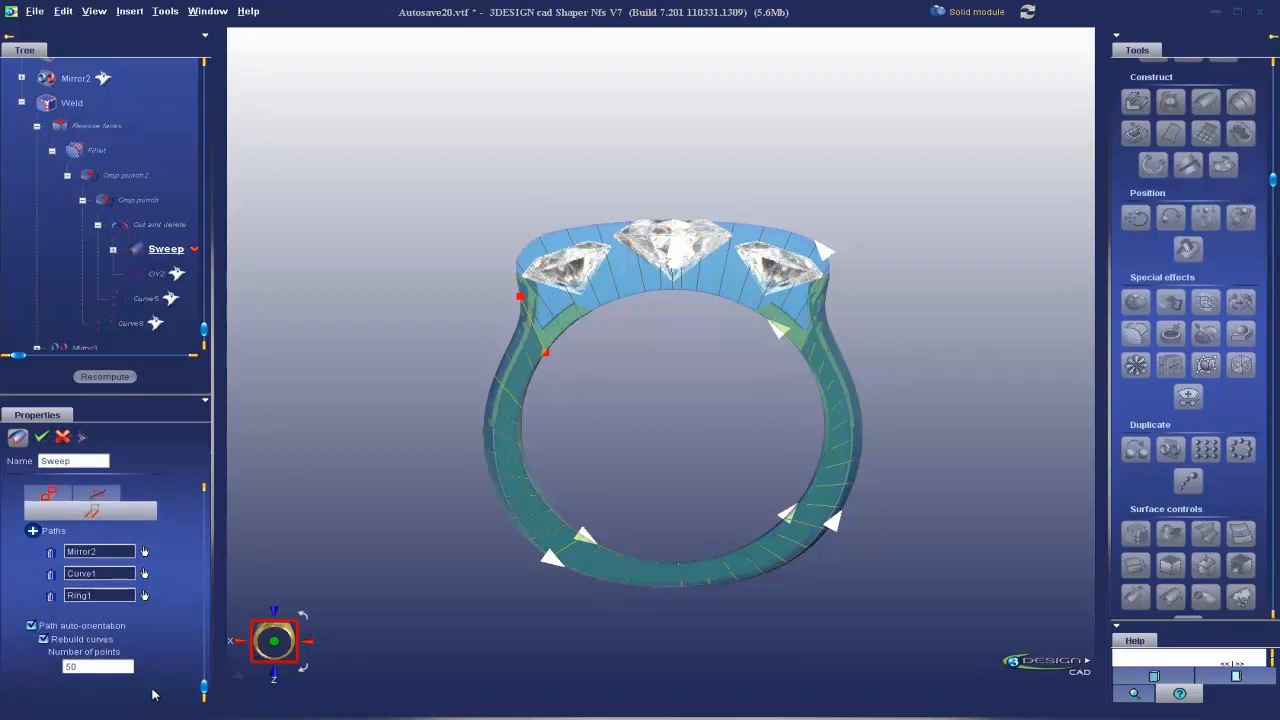
pyautogui.moveTo(165, 672)
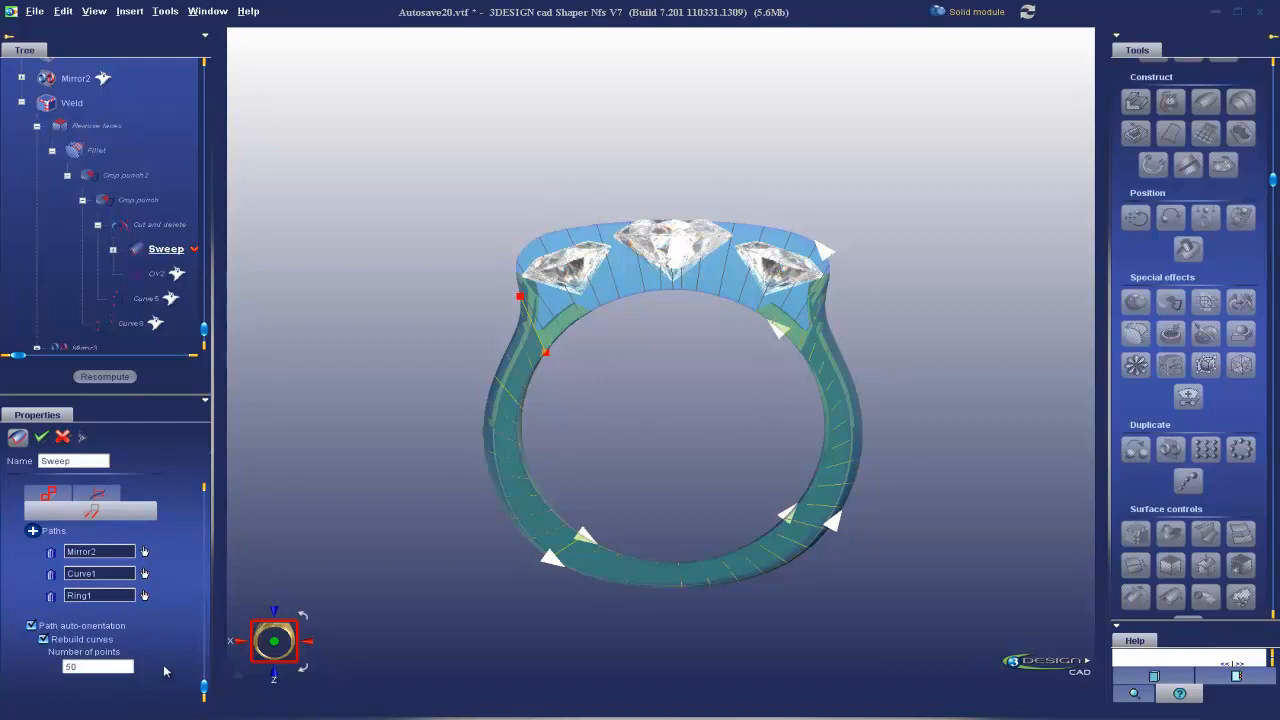